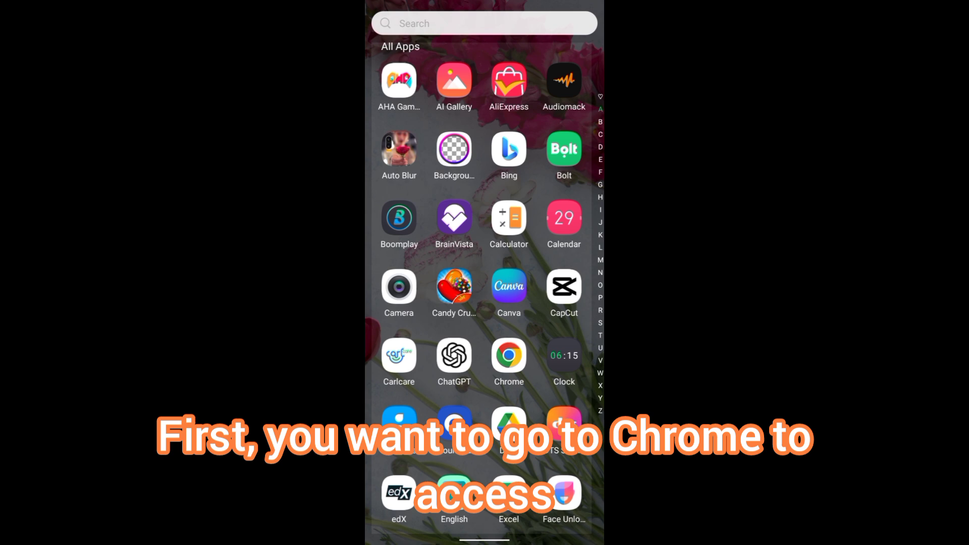
- Launch the Chrome browser from the app drawer
left_click(509, 355)
type("studio.")
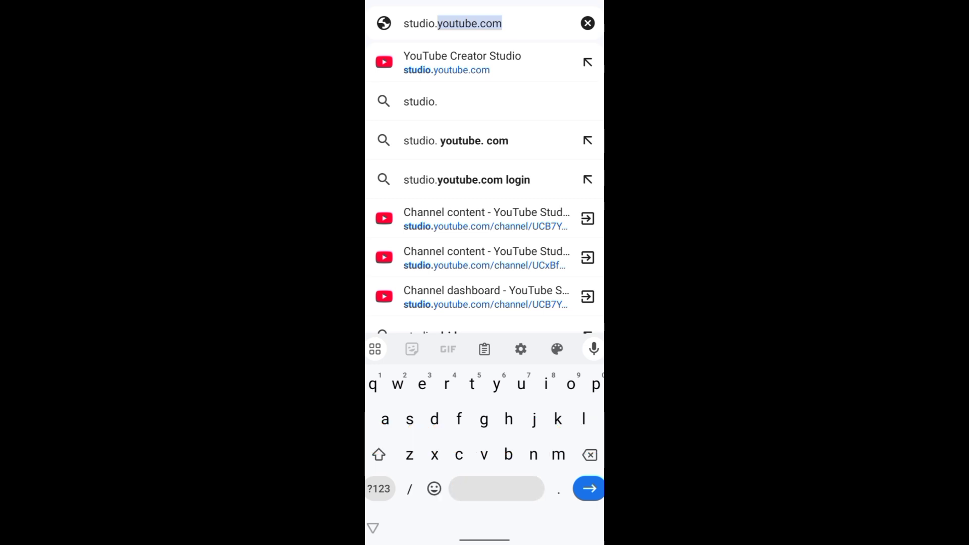
- Open YouTube Studio's Channel > Advanced settings and choose 'No, set this channel as not made for kids'
left_click(462, 61)
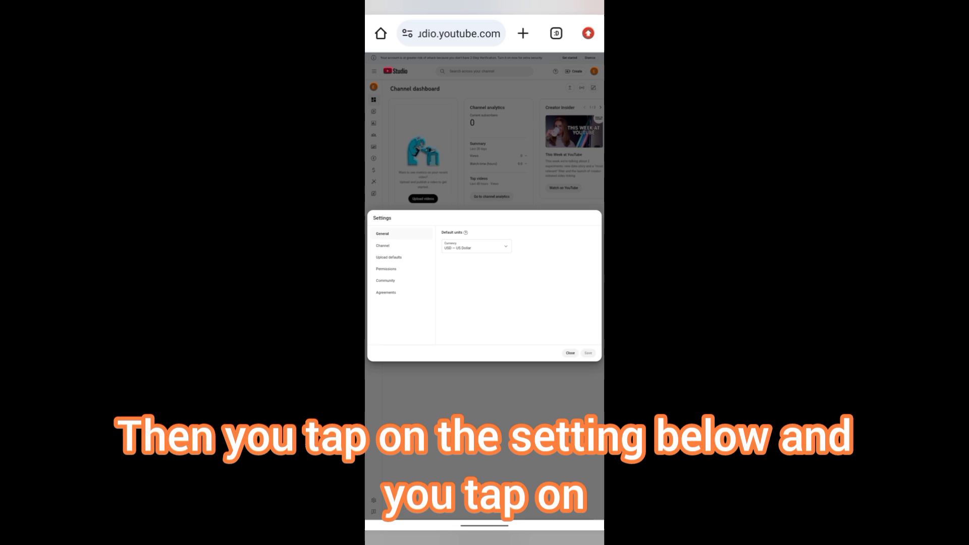
left_click(383, 245)
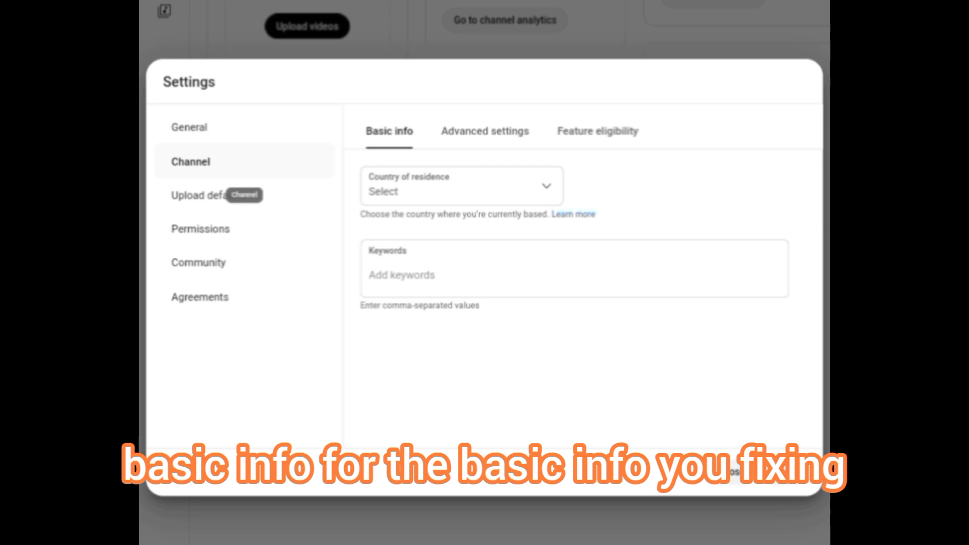
left_click(485, 131)
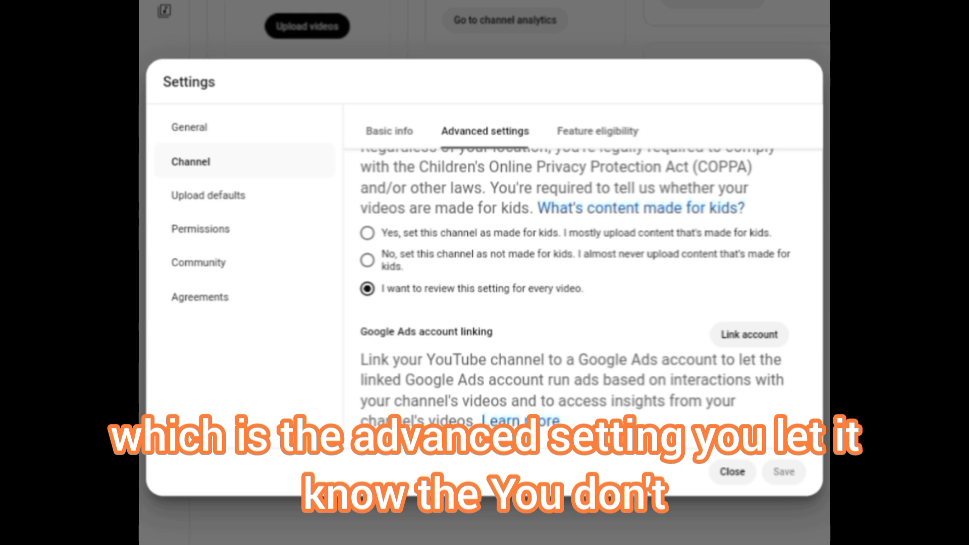
left_click(367, 260)
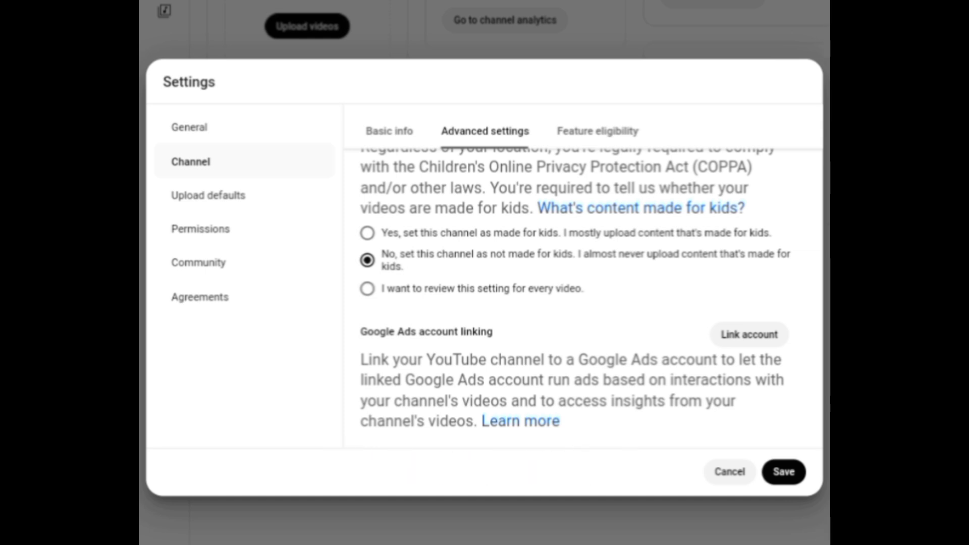
- Expand Standard and Intermediate features under Feature eligibility and scroll to Intermediate's requirements
left_click(597, 131)
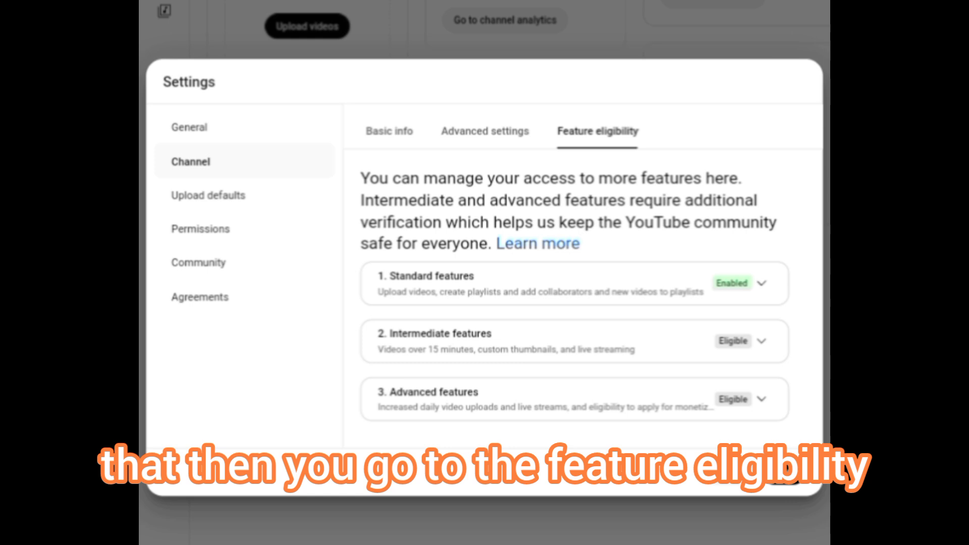
left_click(761, 283)
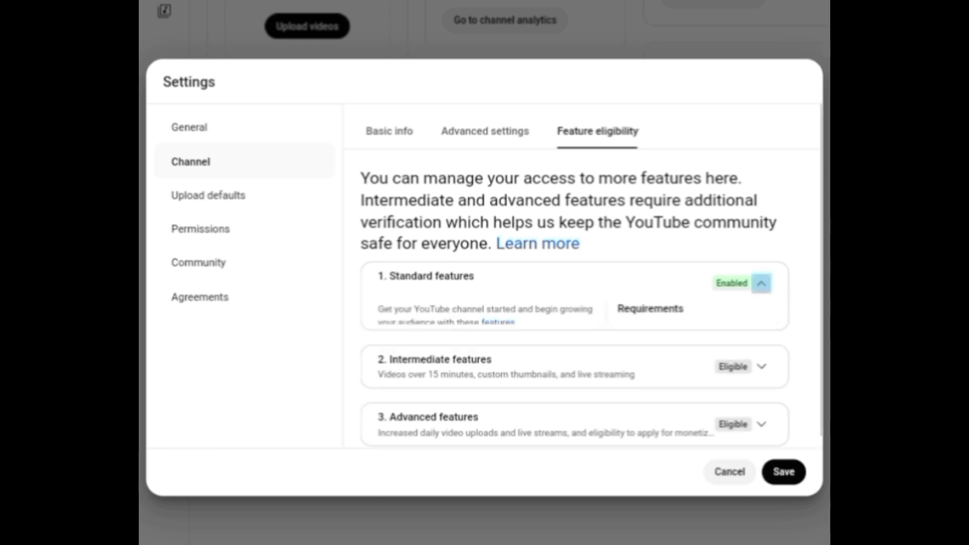
left_click(761, 283)
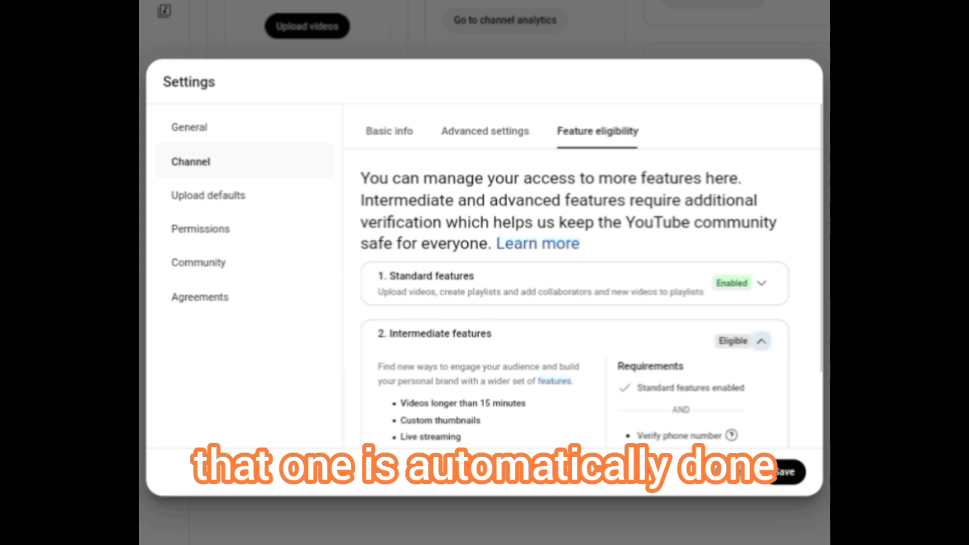
scroll("down", 3)
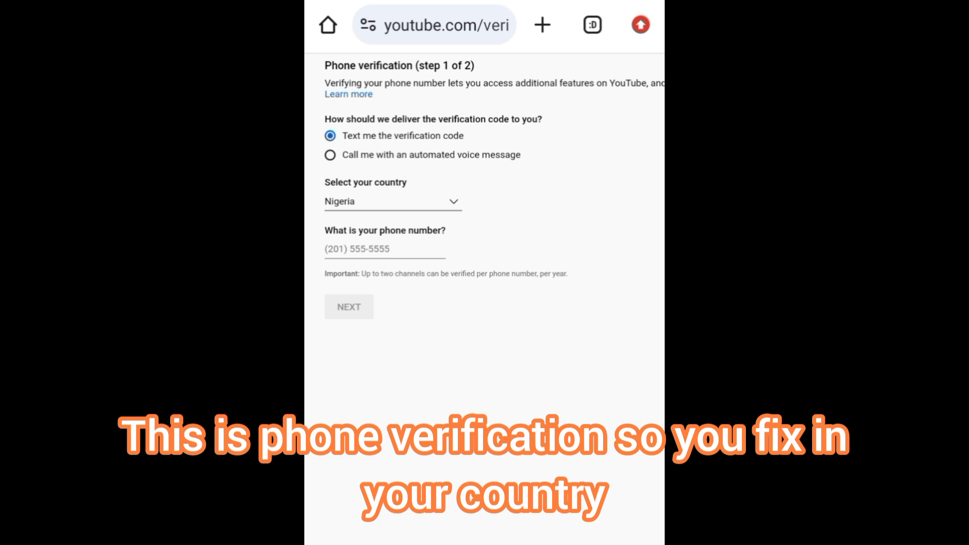
- Select Nigeria as the country and enter the phone number for text-message verification
left_click(393, 202)
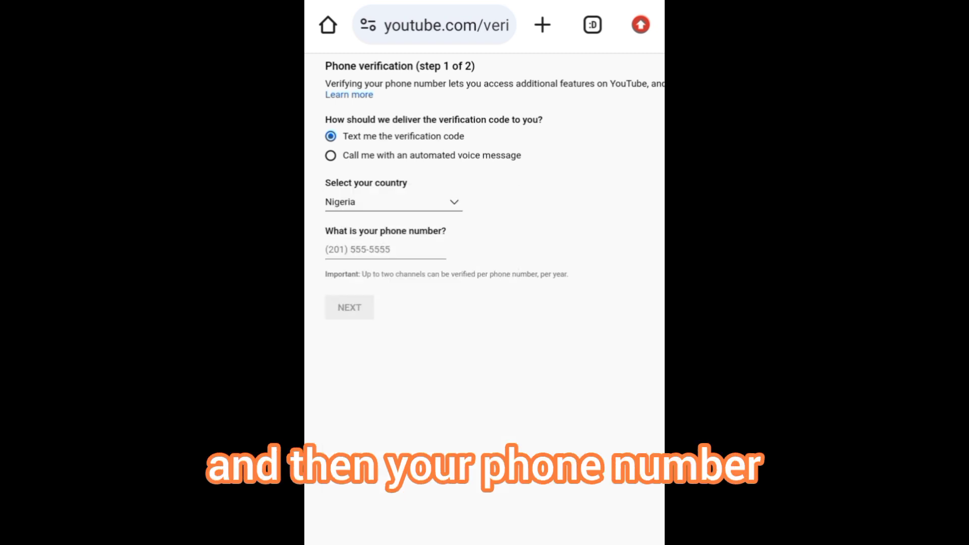
left_click(385, 250)
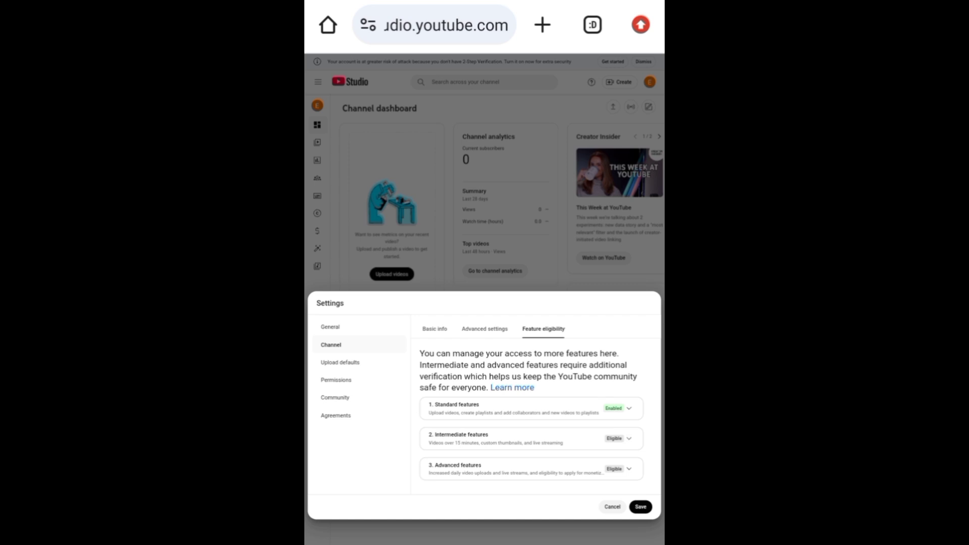
- Expand Advanced features to show its requirements list
left_click(628, 438)
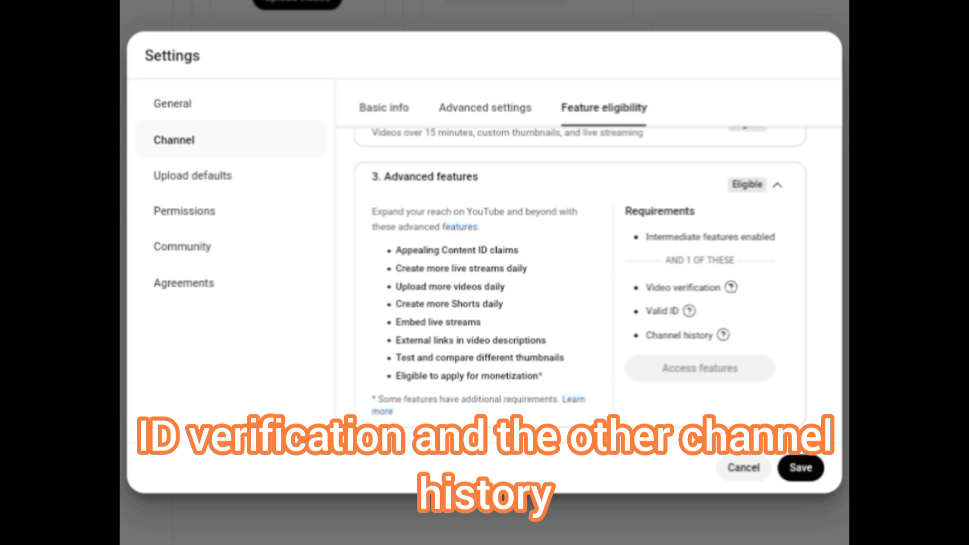
mouse_move(729, 288)
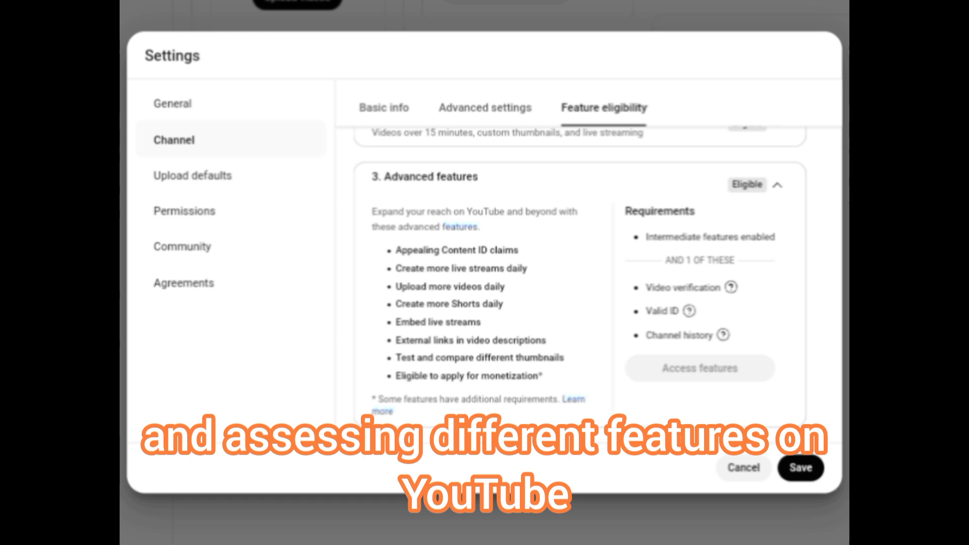
- Collapse Advanced features, return via General and Basic info, and recheck Feature eligibility status
left_click(778, 184)
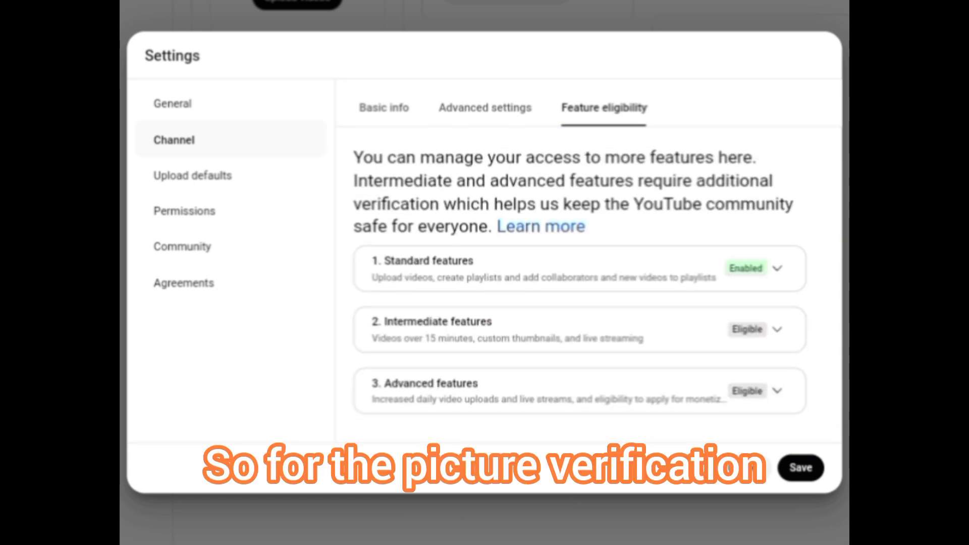
left_click(172, 103)
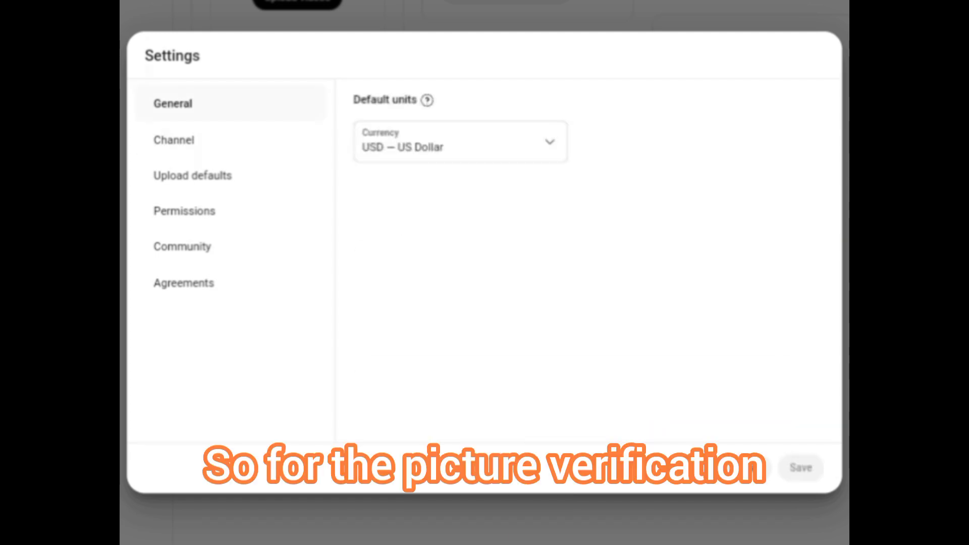
left_click(174, 140)
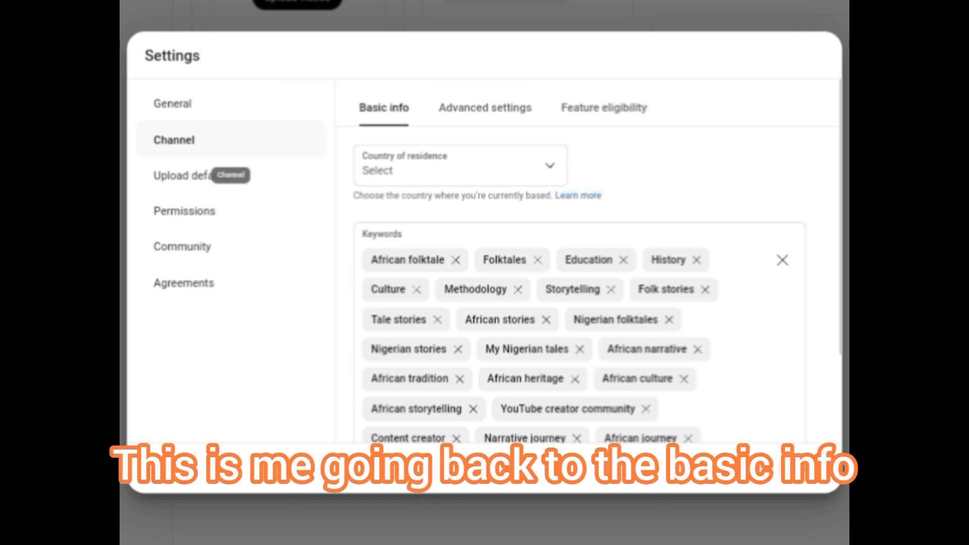
left_click(603, 108)
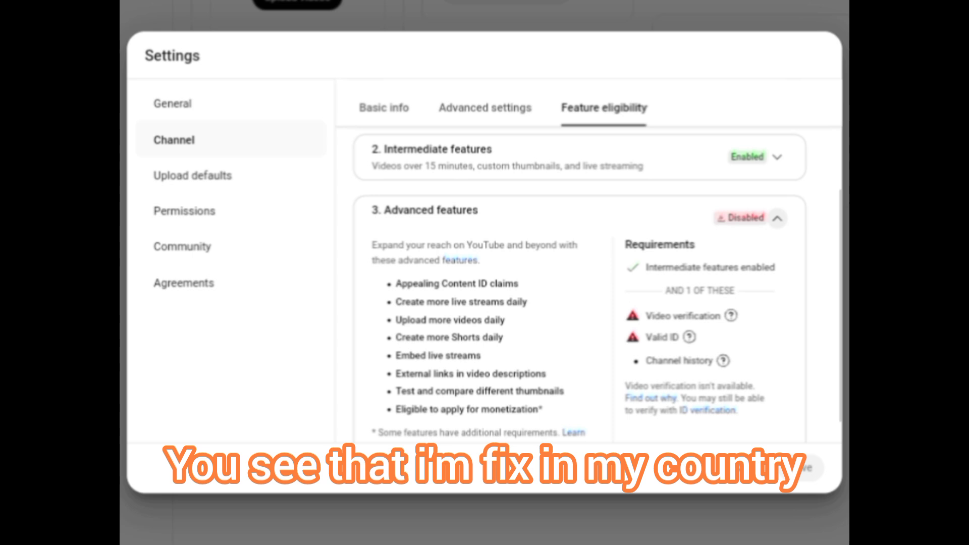
scroll("down", 3)
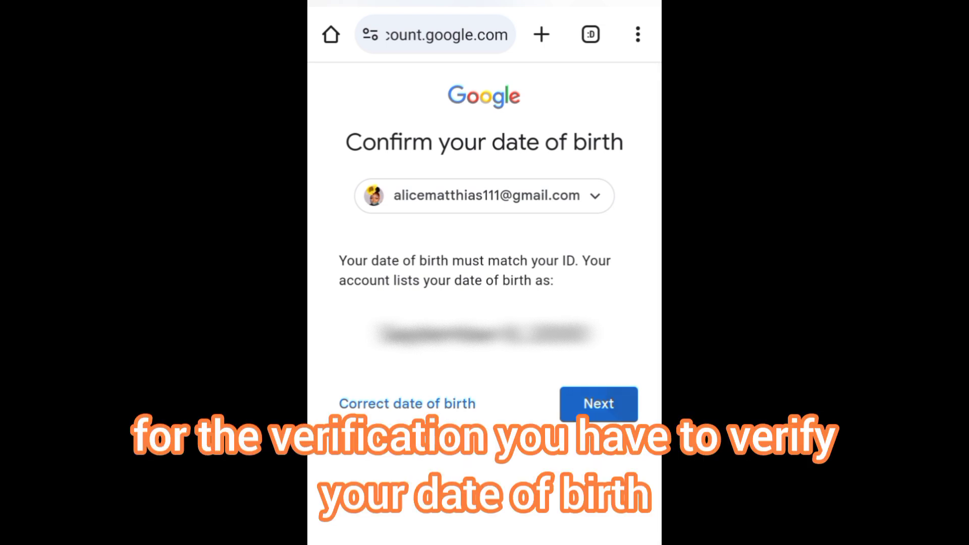
- Confirm the date of birth on file and scroll through the ID-usage explanation
left_click(597, 404)
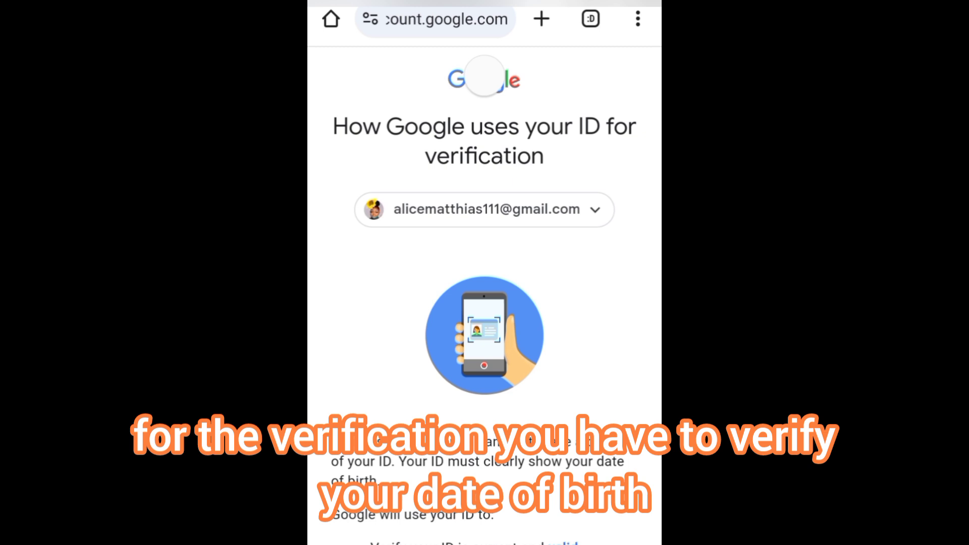
scroll("down", 3)
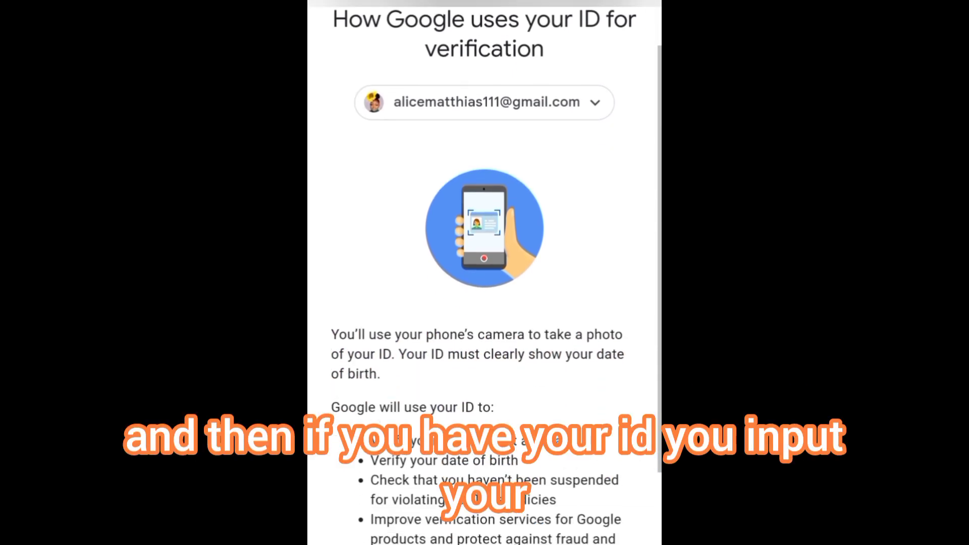
scroll("down", 3)
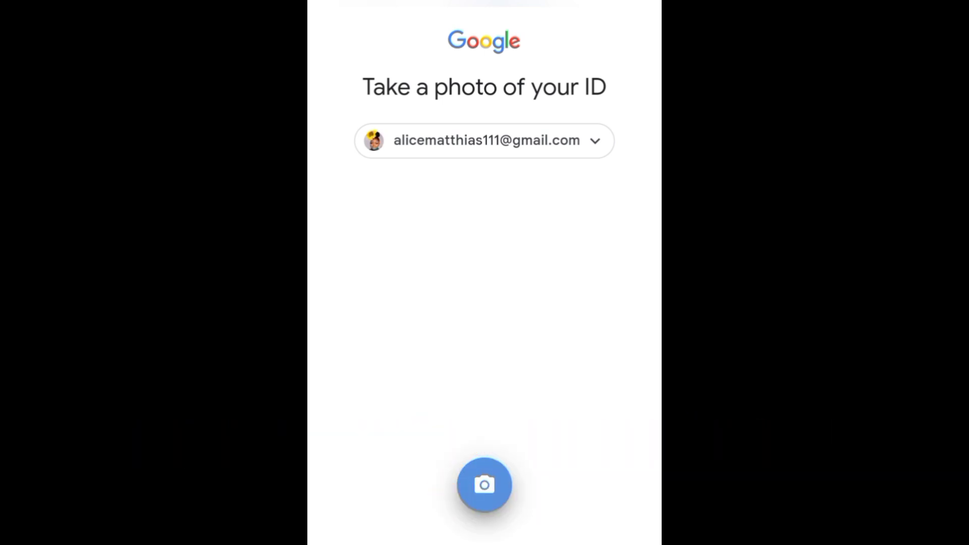
- Photograph the ID, submit it, and retake the shot flagged as too blurry
left_click(484, 484)
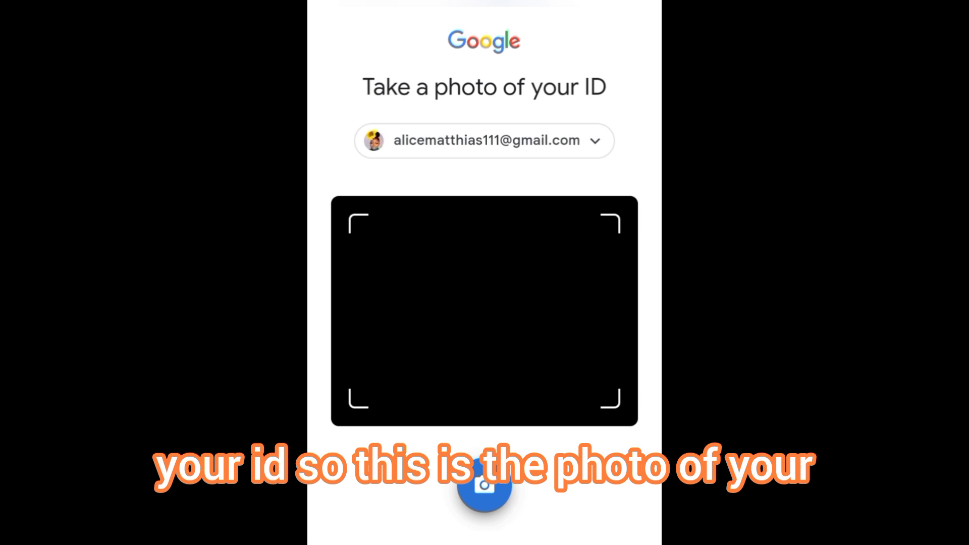
left_click(484, 485)
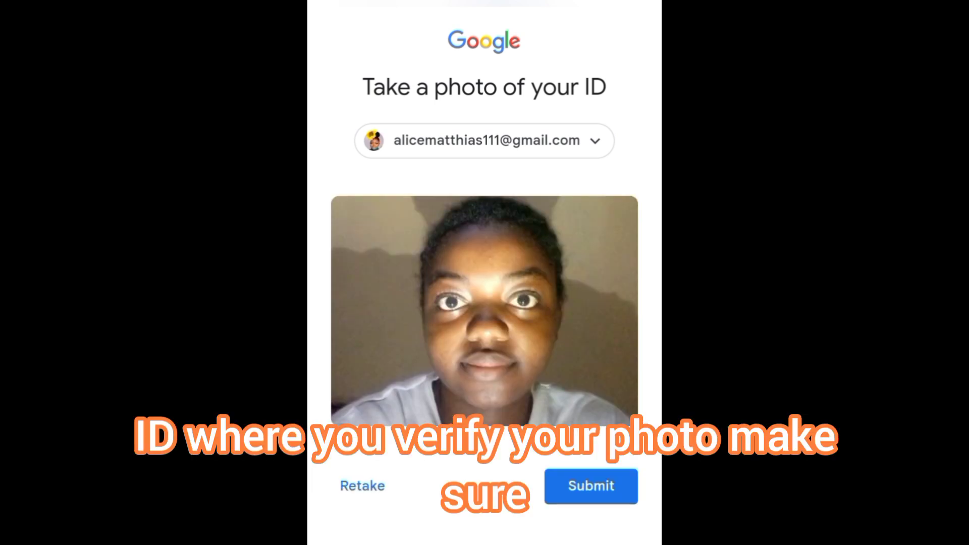
left_click(590, 485)
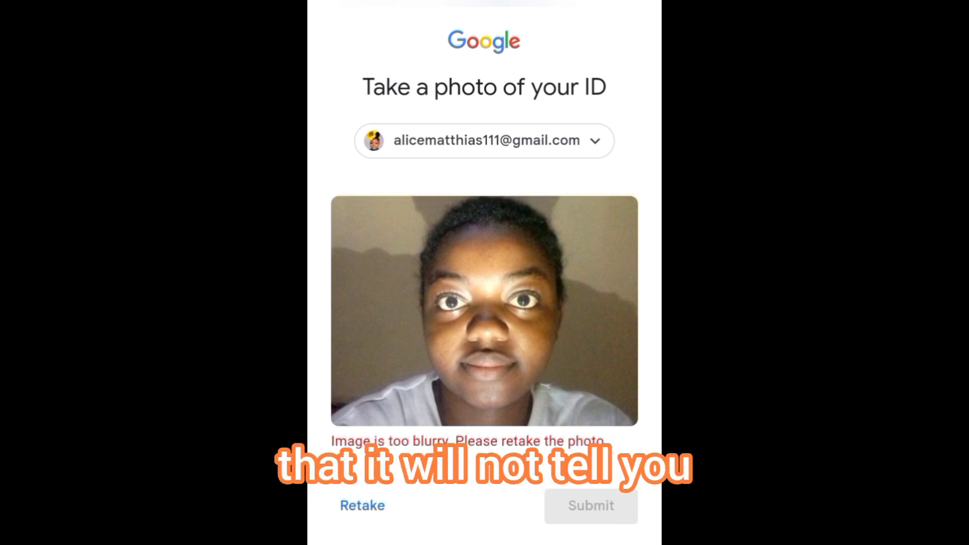
left_click(362, 505)
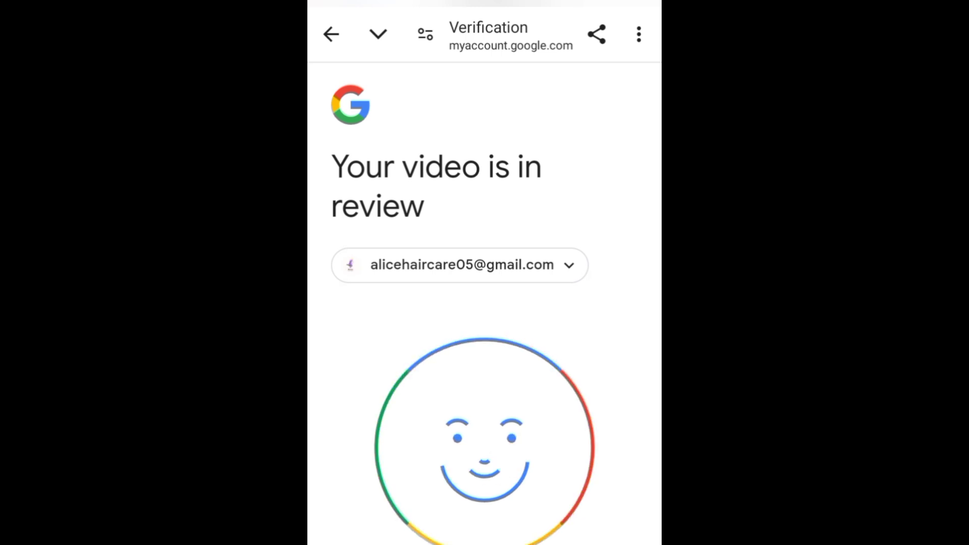
scroll("down", 3)
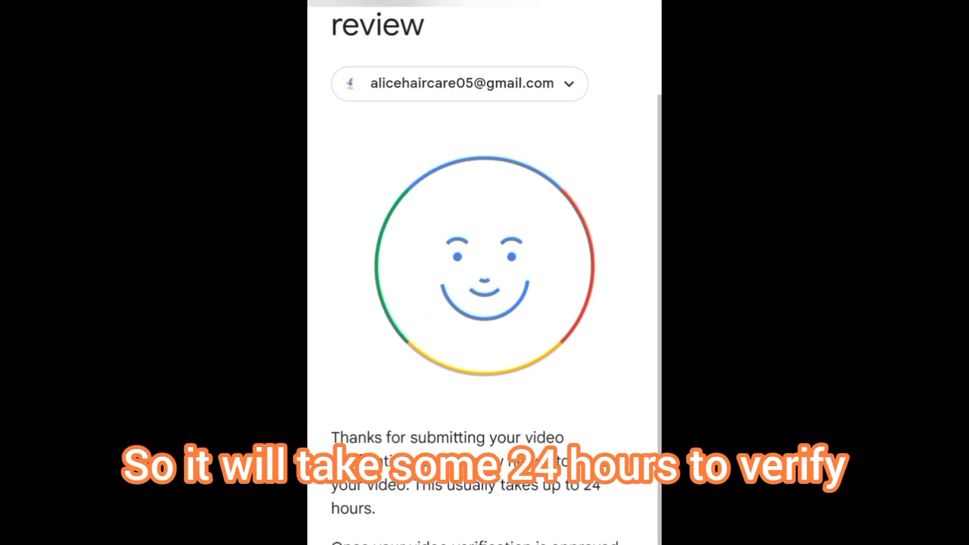
scroll("down", 3)
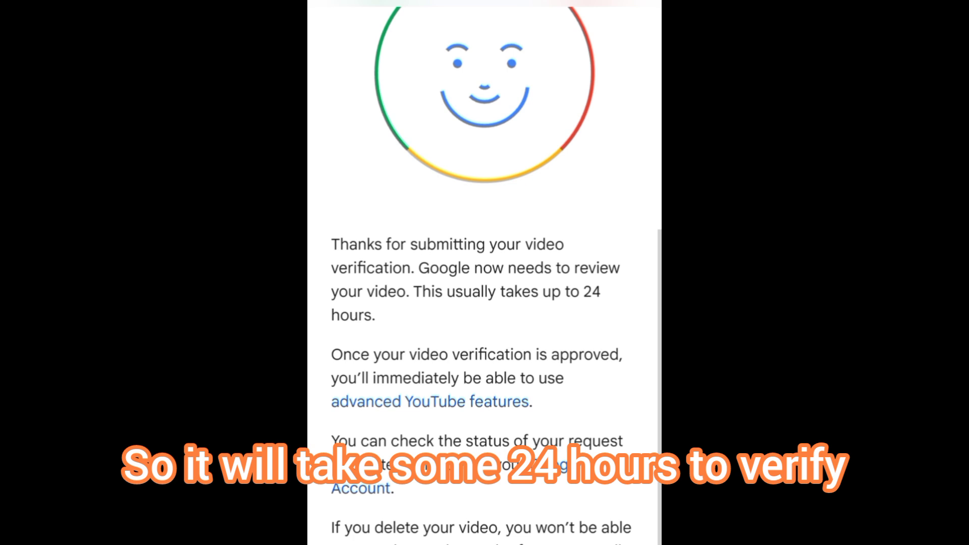
scroll("down", 3)
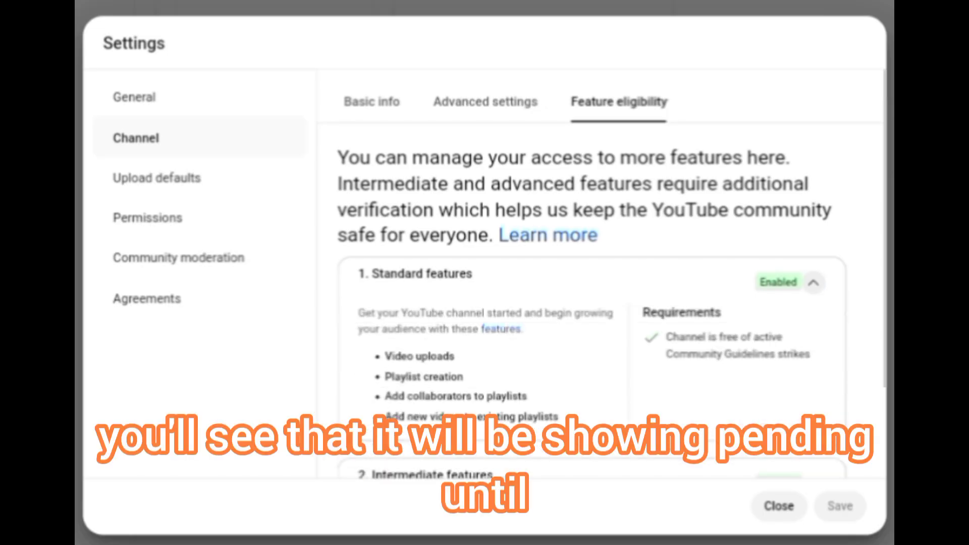
scroll("down", 3)
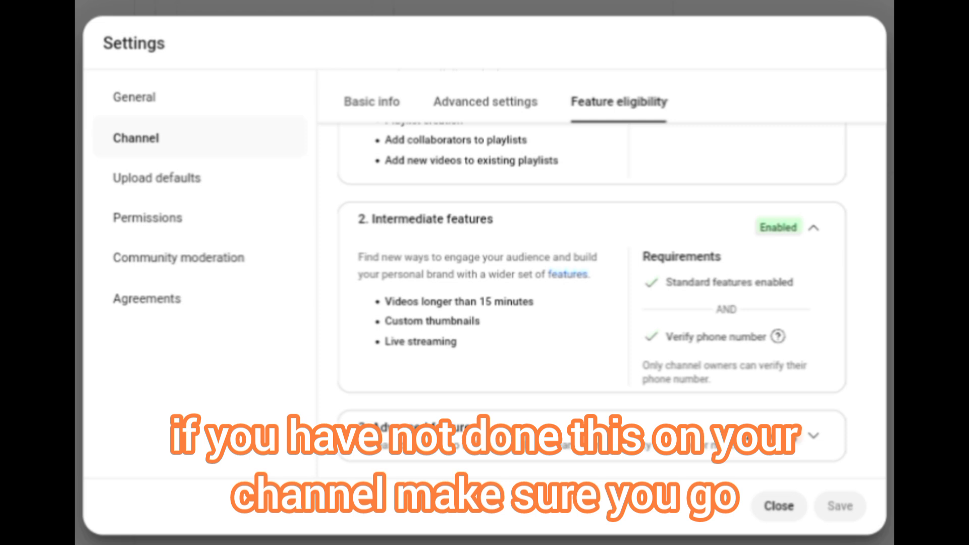
scroll("down", 3)
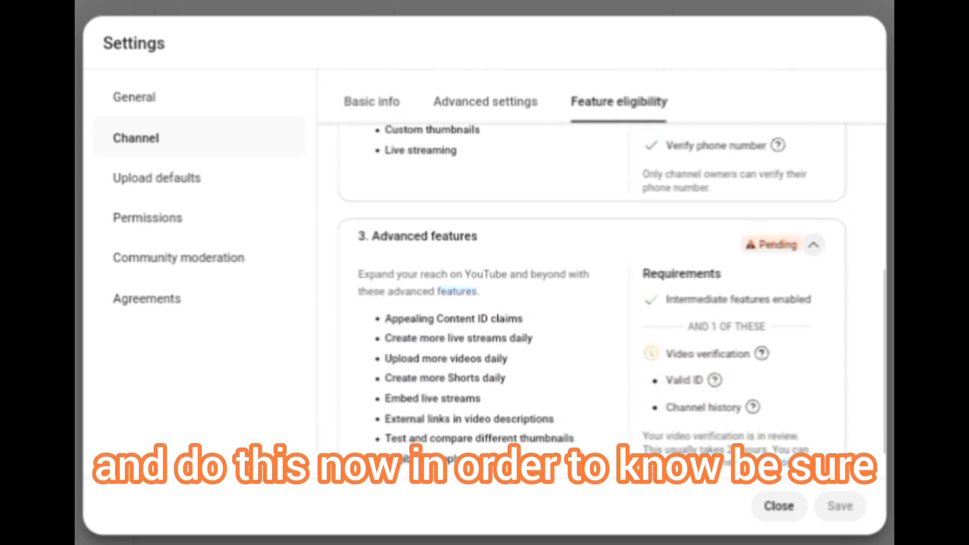
scroll("down", 3)
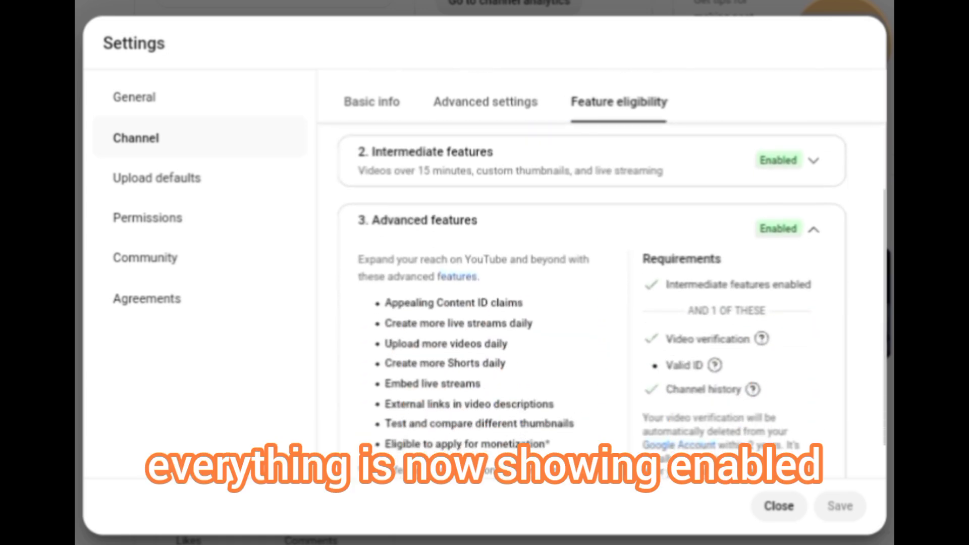
scroll("down", 3)
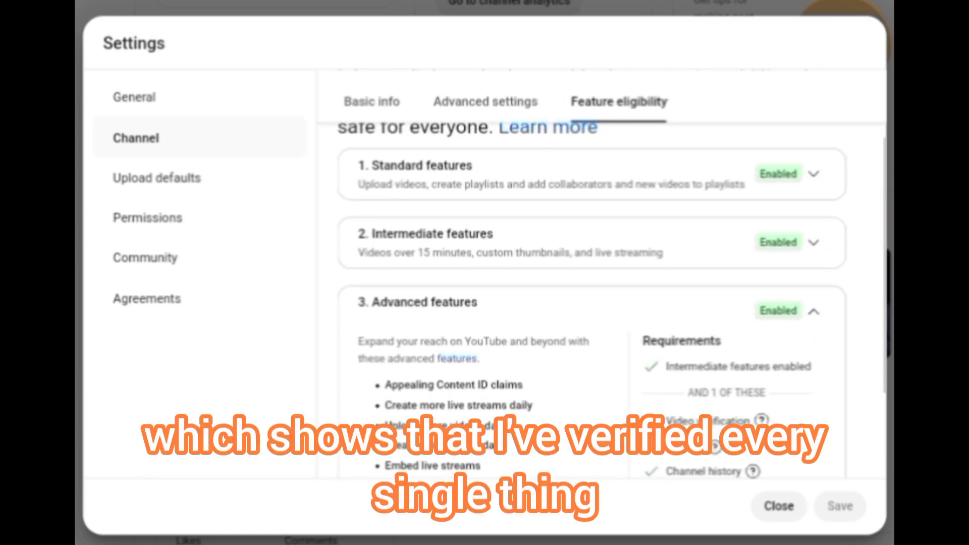
scroll("down", 3)
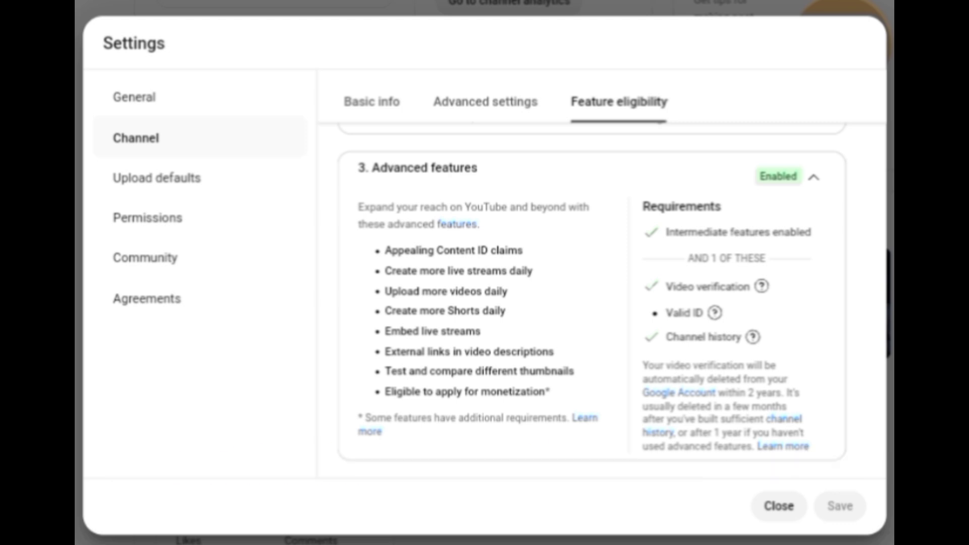
left_click(814, 176)
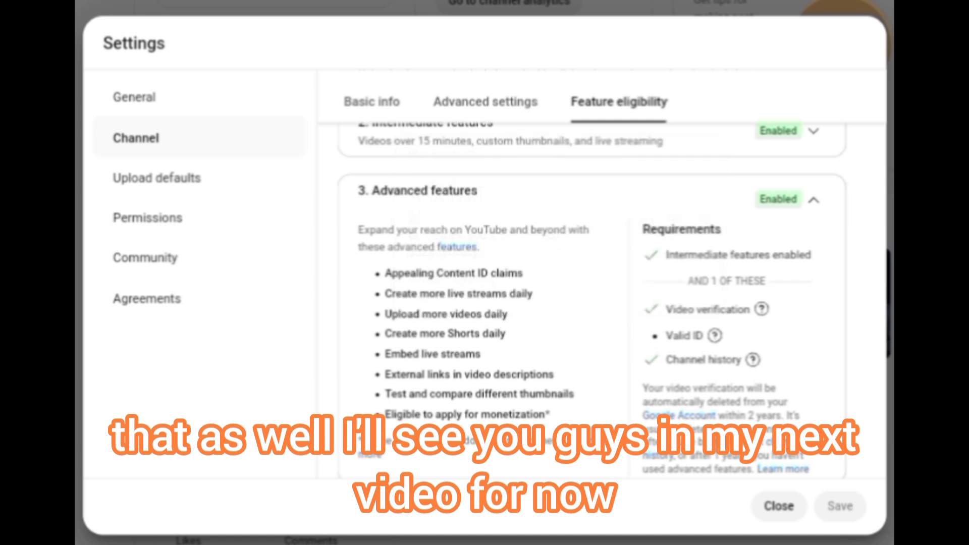
scroll("down", 3)
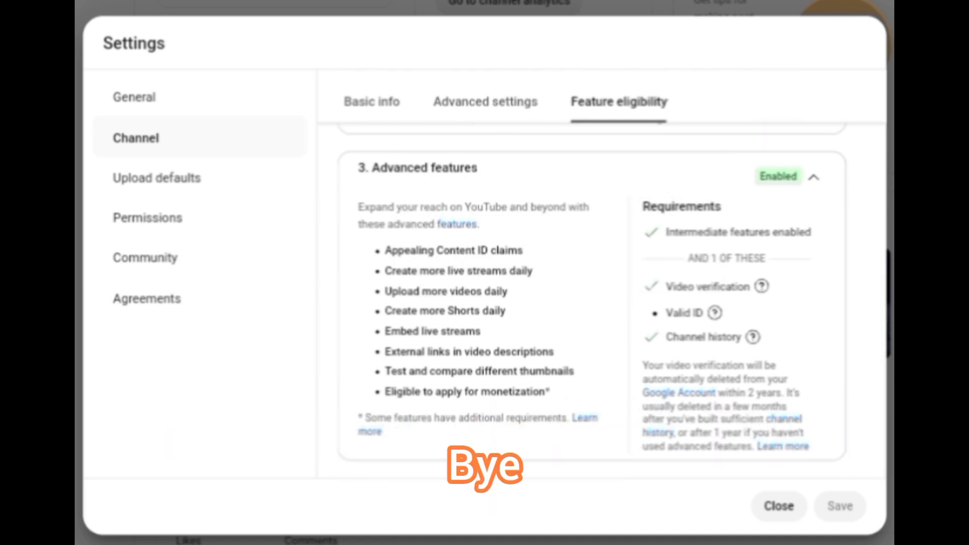